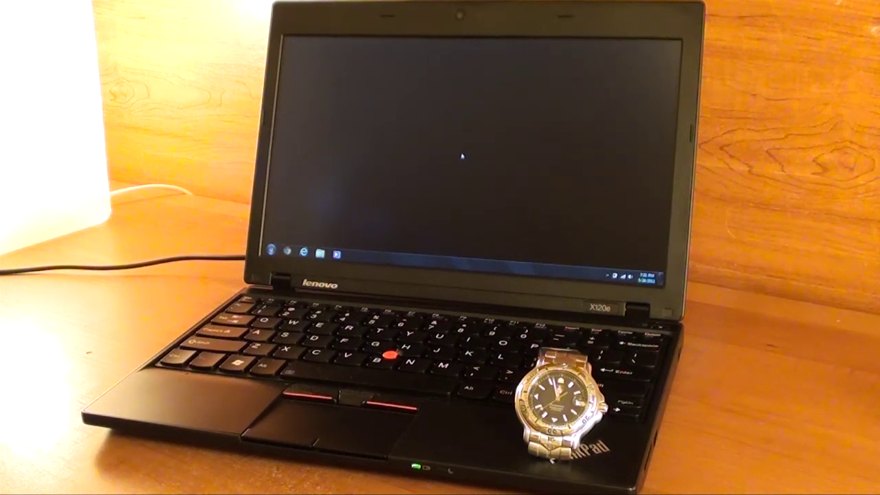
Step: Shut down the ThinkPad using the Shut down button in the Windows 7 Start menu
click(274, 250)
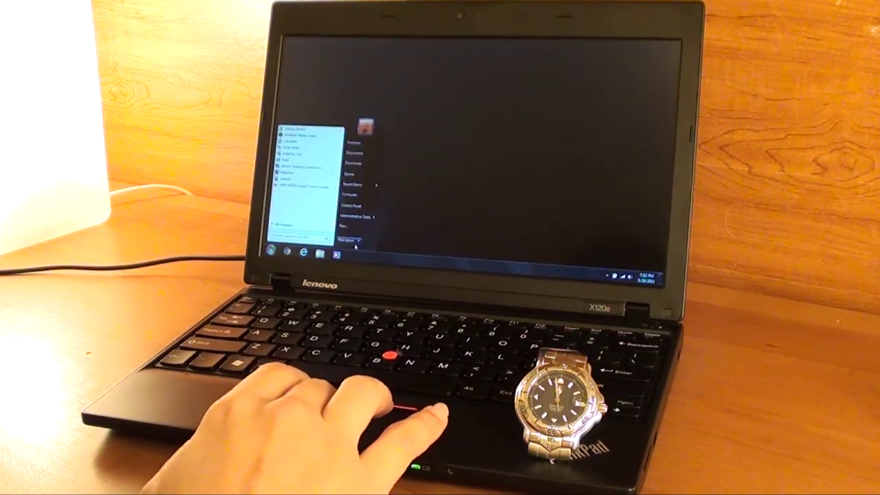
click(353, 237)
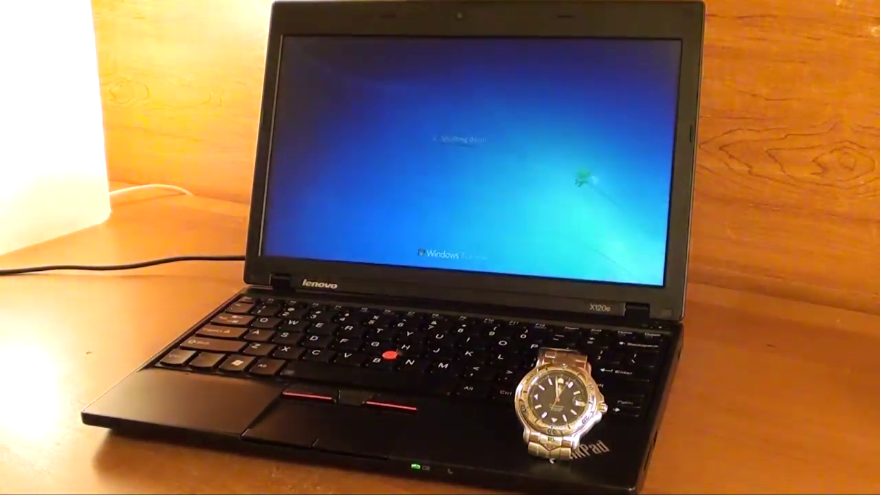